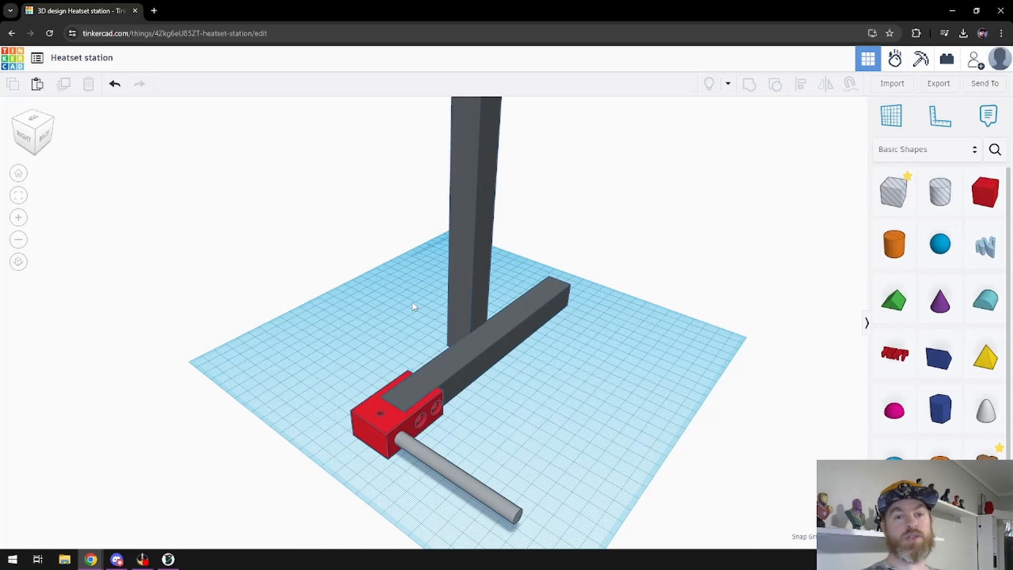
- Select the red end block to check its dimensions, then deselect it
left_click(381, 414)
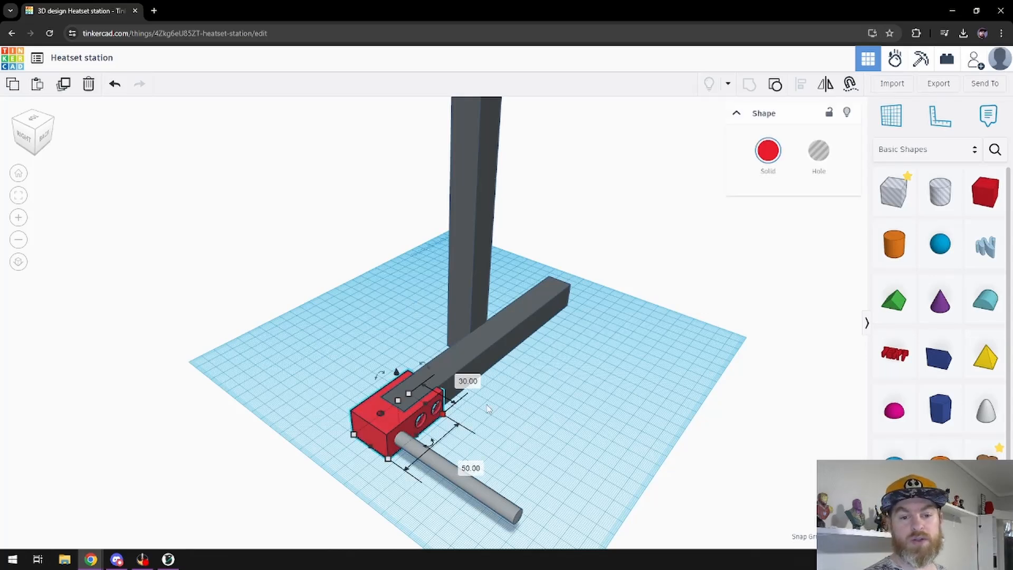
left_click(504, 393)
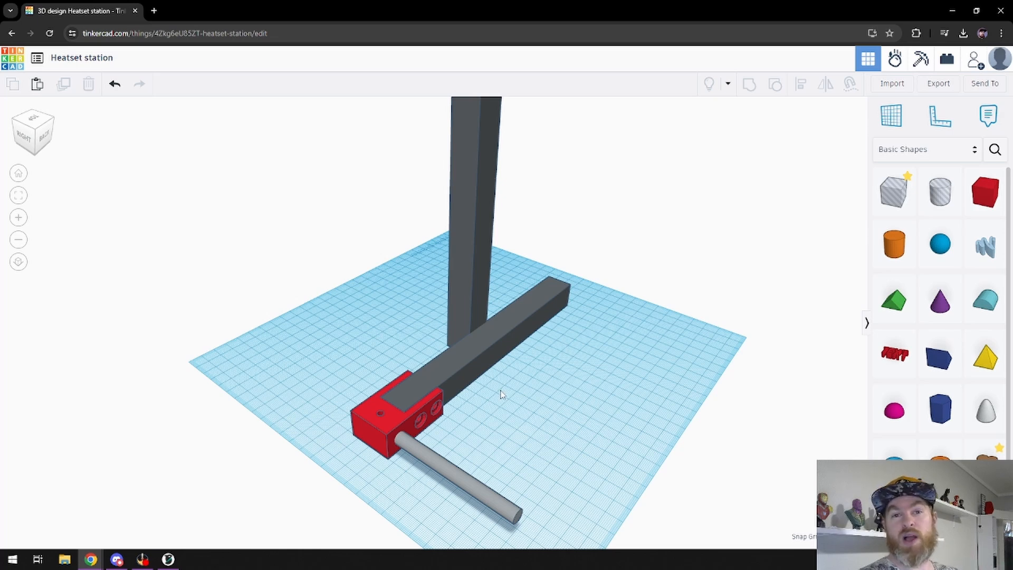
mouse_move(487, 317)
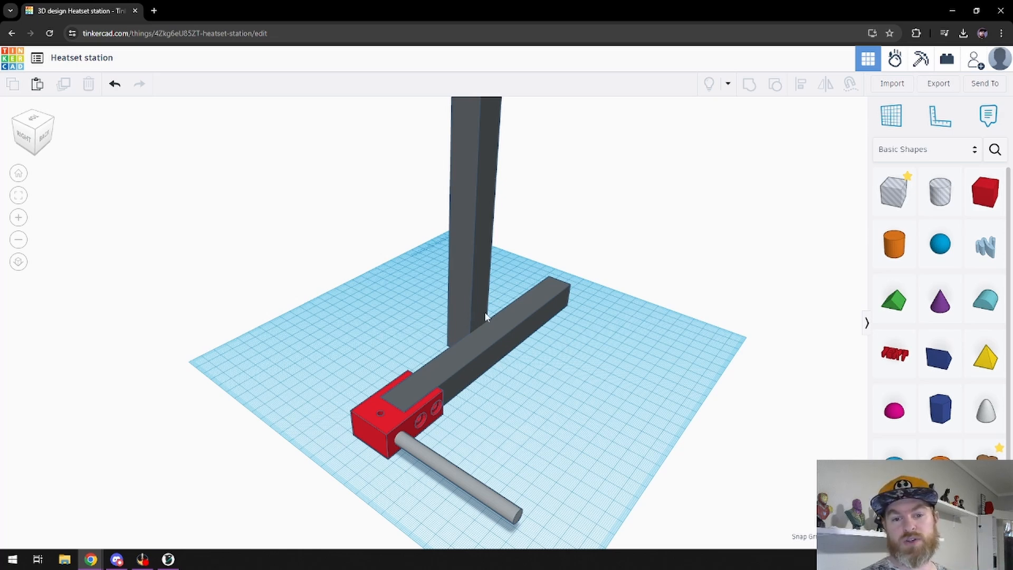
mouse_move(494, 370)
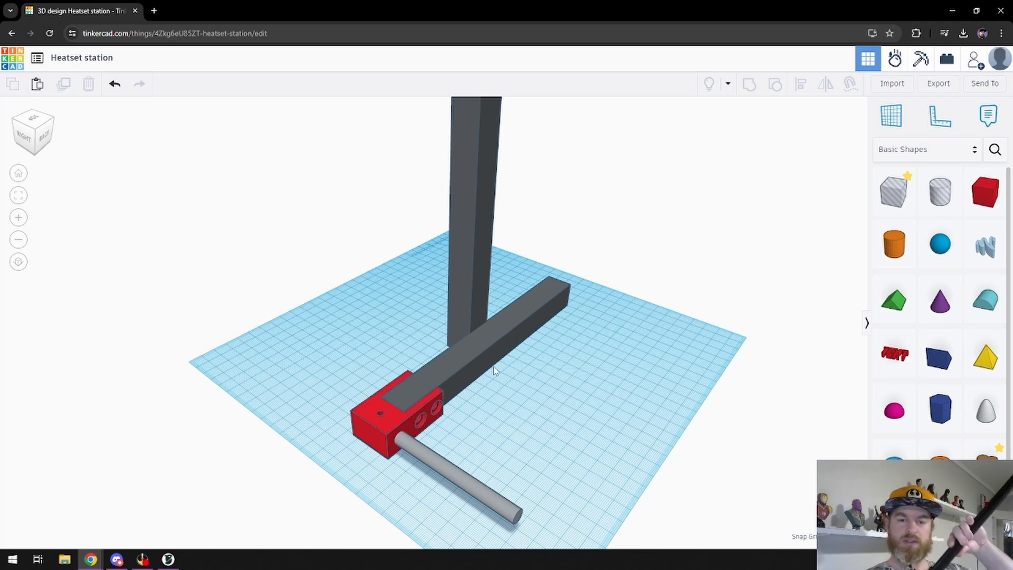
mouse_move(530, 286)
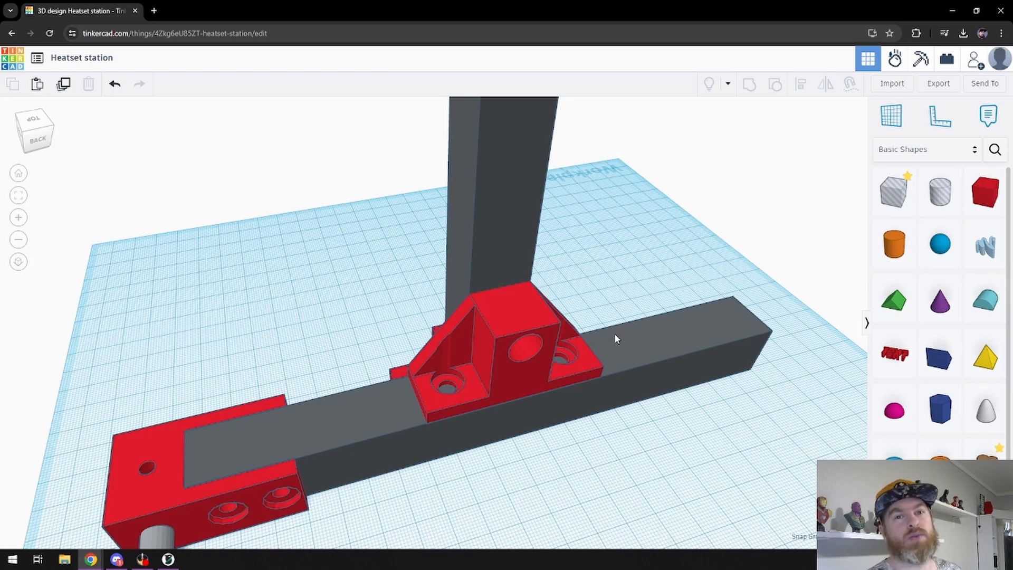
mouse_move(612, 323)
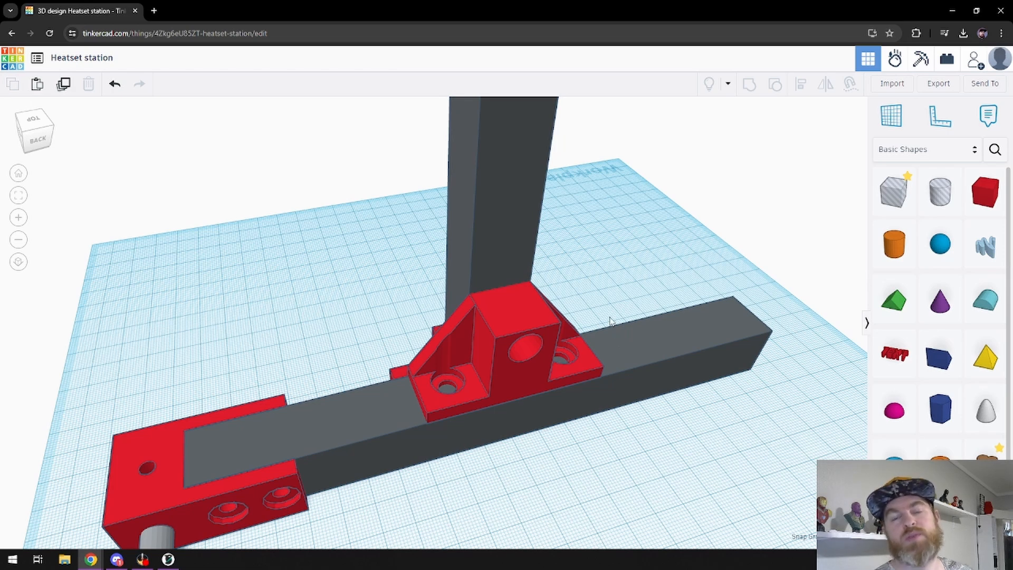